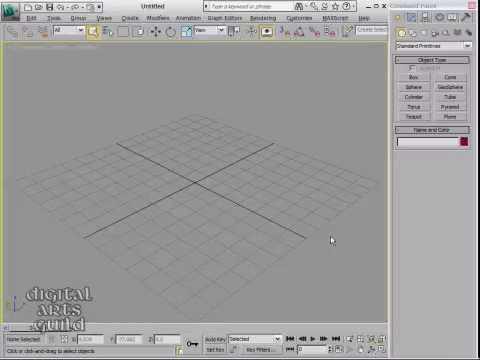
# - Bring up the Customize menu where Units Setup is offered
pyautogui.click(404, 94)
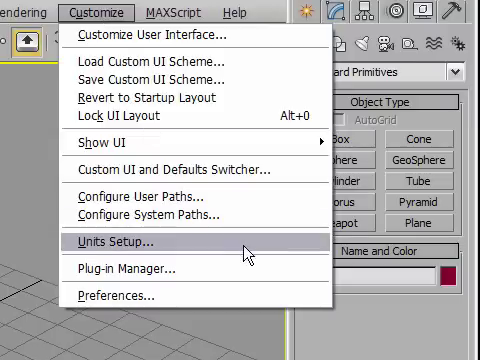
# - Set display units to US Standard Fractional Inches at 1/32 precision
pyautogui.click(124, 240)
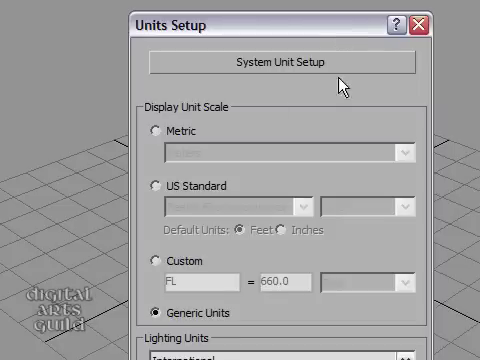
pyautogui.moveTo(222, 120)
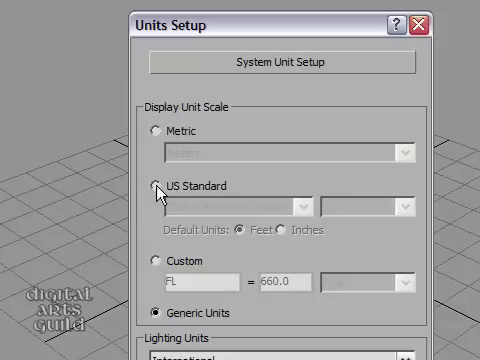
pyautogui.click(152, 188)
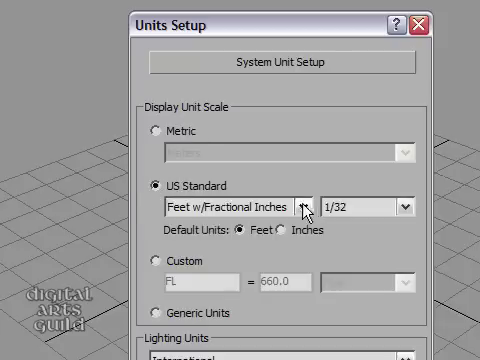
pyautogui.click(296, 206)
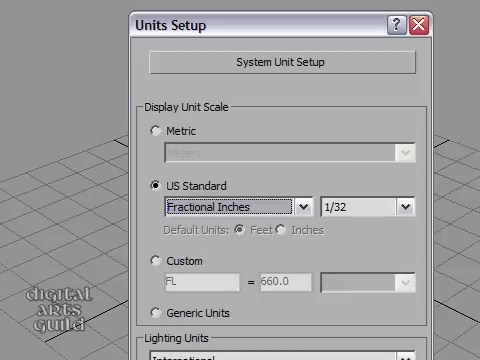
pyautogui.moveTo(304, 350)
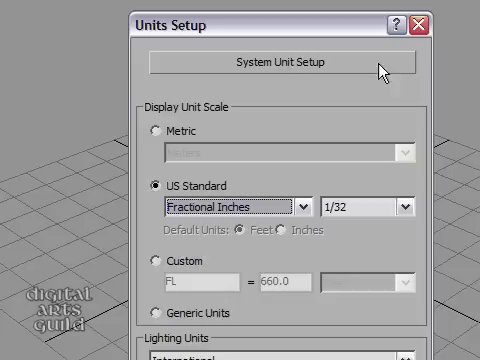
pyautogui.moveTo(190, 70)
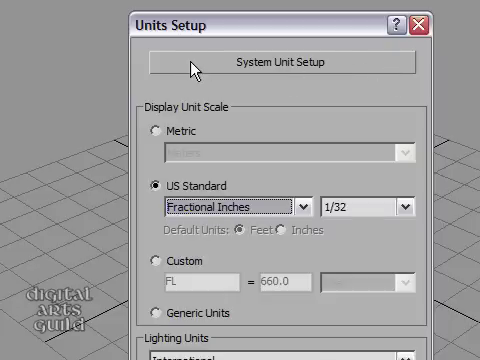
pyautogui.moveTo(212, 68)
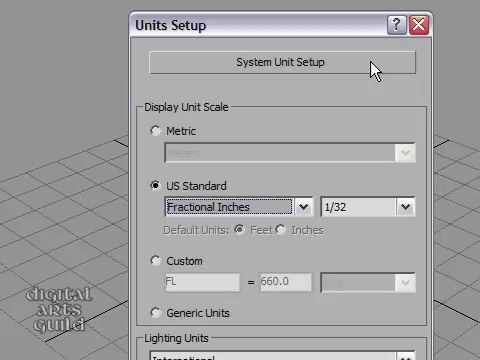
# - Set the system unit scale so 1 Unit equals 1.0 Inches
pyautogui.click(284, 62)
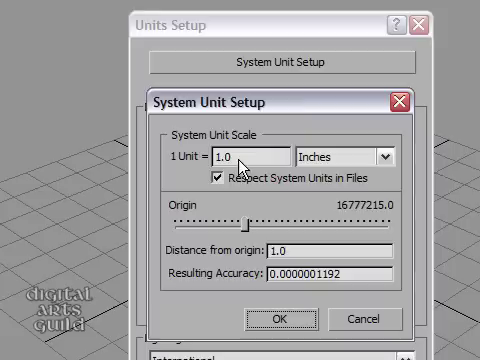
pyautogui.moveTo(342, 156)
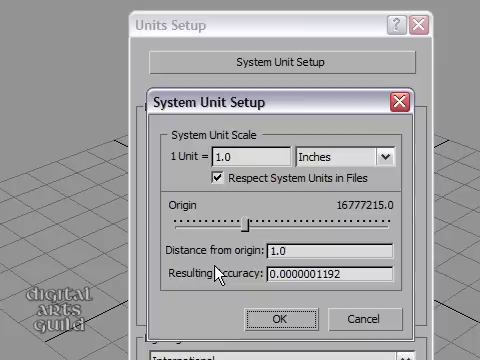
pyautogui.moveTo(390, 156)
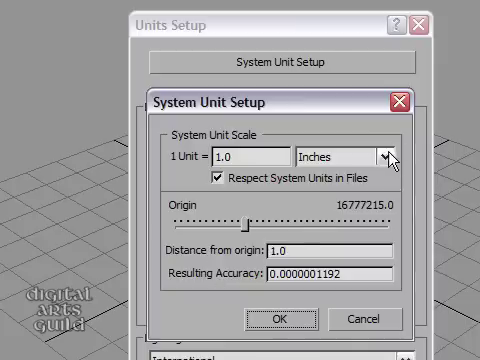
pyautogui.click(388, 156)
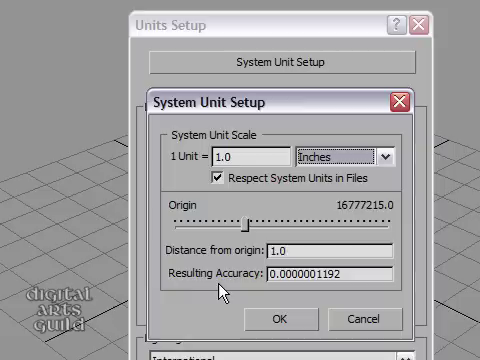
pyautogui.moveTo(268, 256)
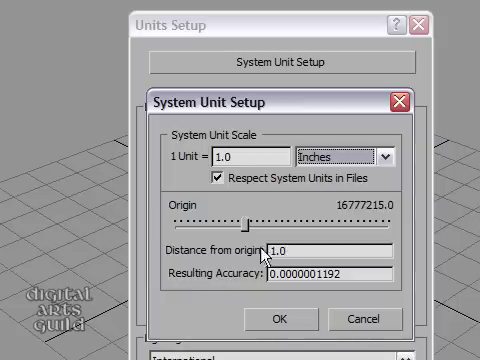
pyautogui.moveTo(384, 160)
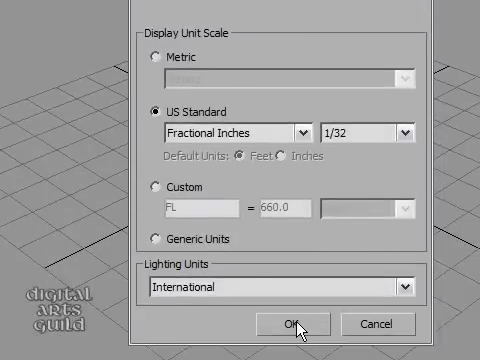
# - Confirm the unit settings and delete the test sphere to leave an empty scene
pyautogui.click(288, 324)
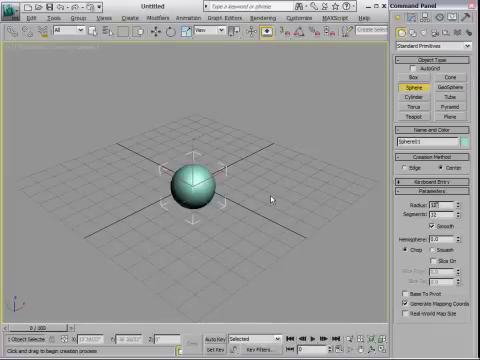
pyautogui.press('Delete')
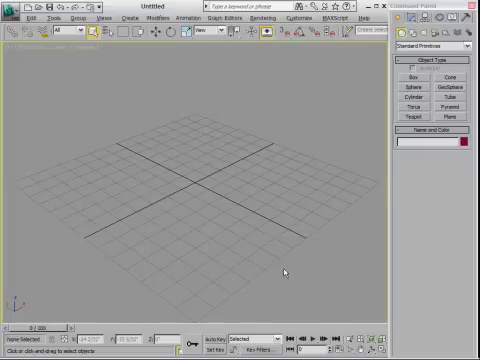
pyautogui.moveTo(310, 172)
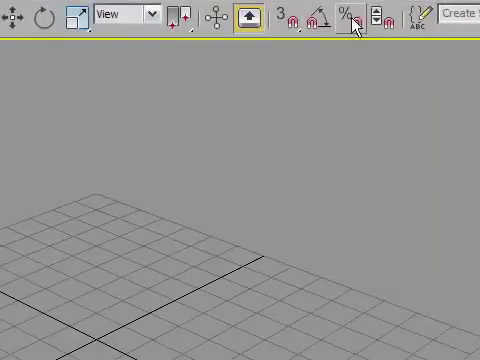
pyautogui.moveTo(288, 20)
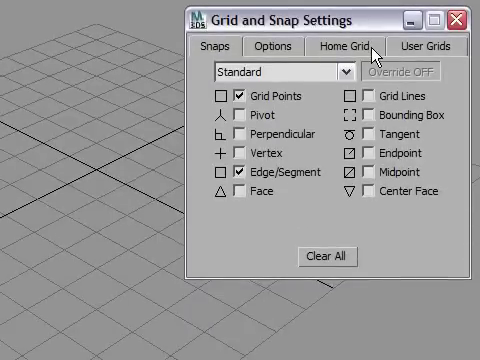
# - Show the Home Grid options in Grid and Snap Settings to set 1-inch spacing
pyautogui.click(356, 46)
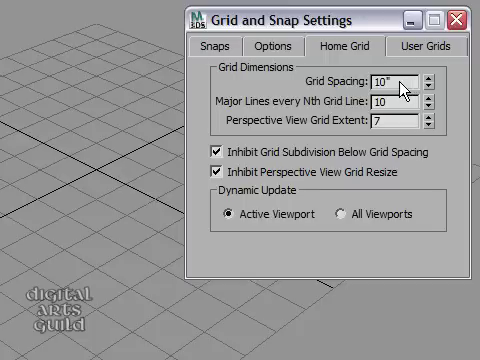
pyautogui.moveTo(320, 94)
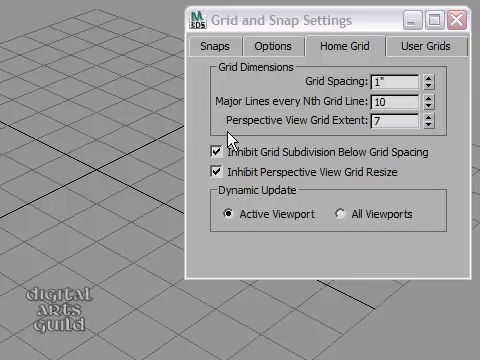
pyautogui.moveTo(400, 124)
pyautogui.write('24')
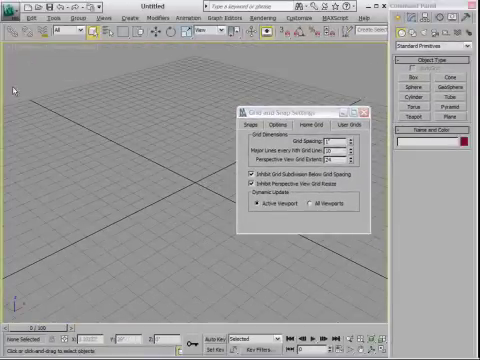
pyautogui.moveTo(198, 186)
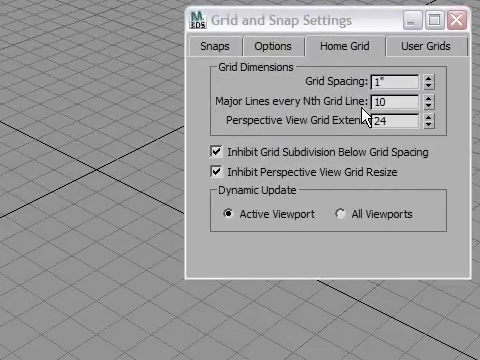
pyautogui.moveTo(360, 114)
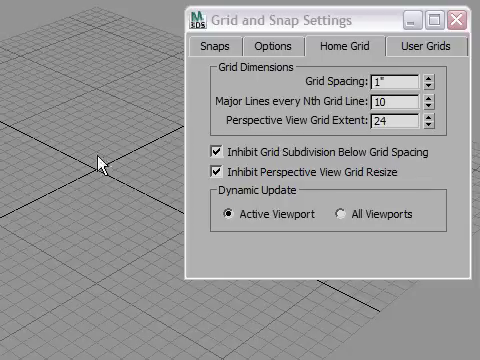
pyautogui.moveTo(338, 84)
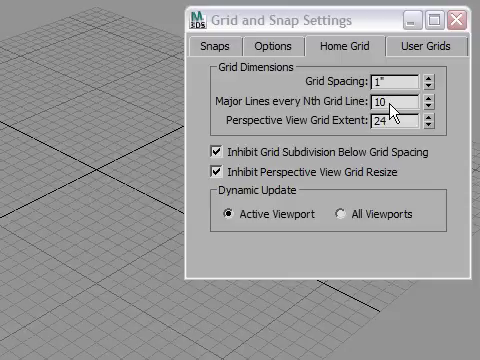
# - Set major lines every 12 with perspective extent 24 and close the grid settings
pyautogui.click(424, 98)
pyautogui.write('12')
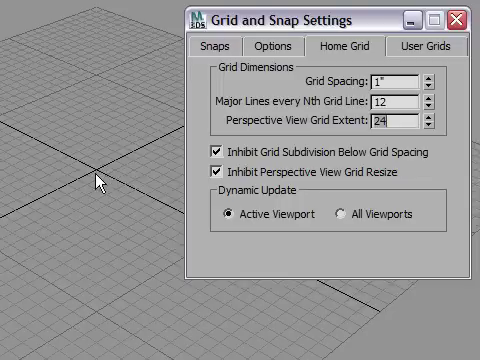
pyautogui.moveTo(82, 184)
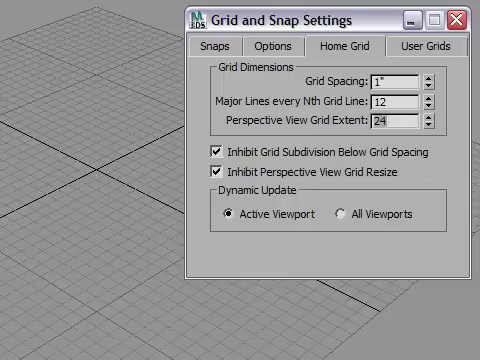
pyautogui.click(458, 16)
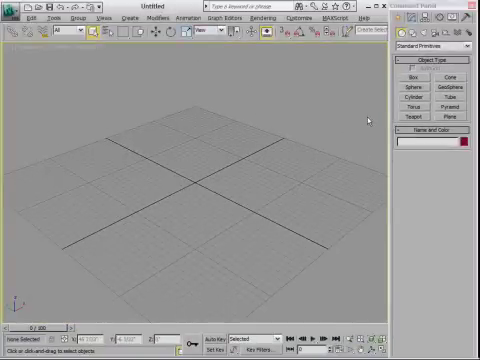
pyautogui.moveTo(318, 96)
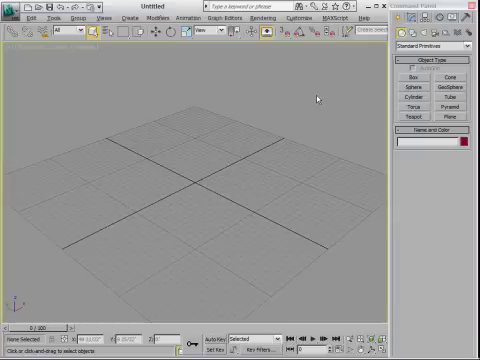
pyautogui.moveTo(132, 92)
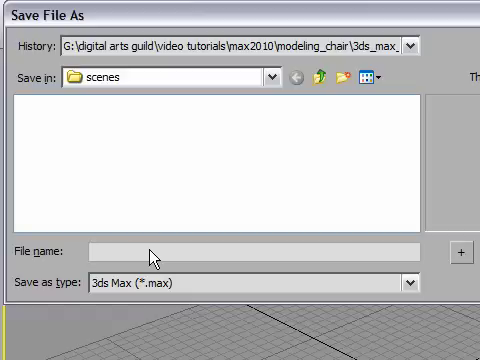
# - Save the scene as maxstart in the project's scenes folder
pyautogui.write('maxstart')
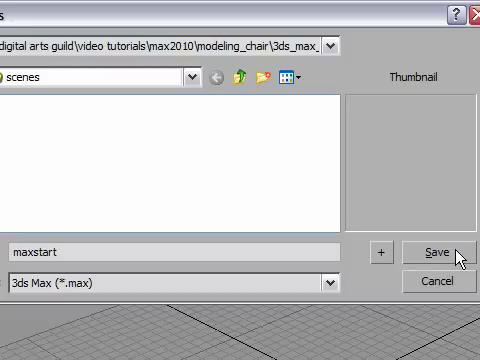
pyautogui.click(444, 252)
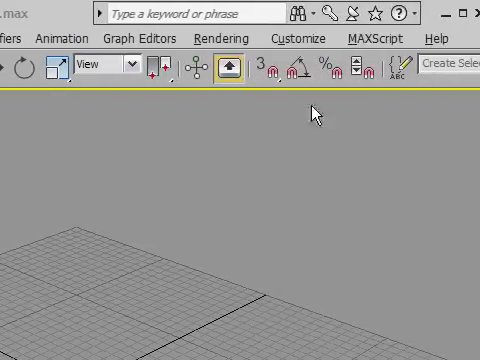
pyautogui.click(220, 40)
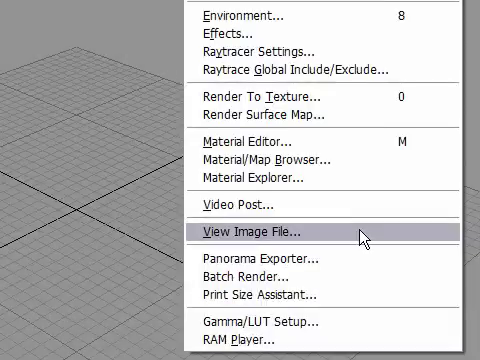
# - View the natural wood chair photo from the project's reference folder
pyautogui.click(256, 236)
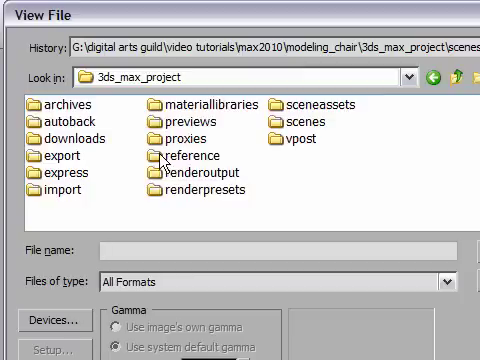
pyautogui.doubleClick(182, 156)
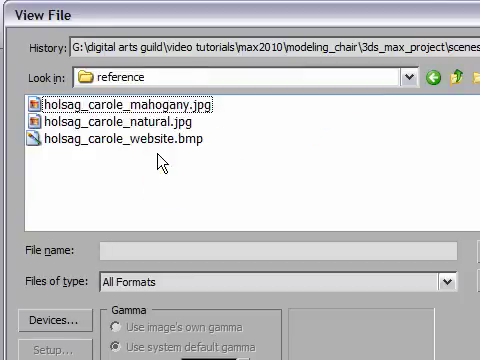
pyautogui.click(120, 122)
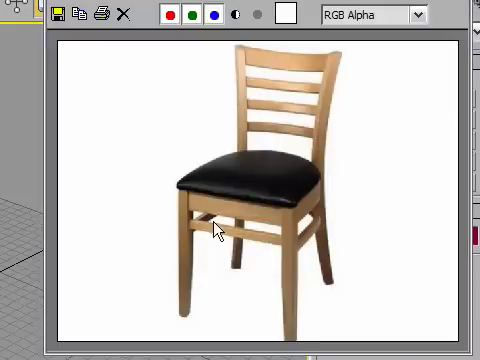
pyautogui.moveTo(310, 216)
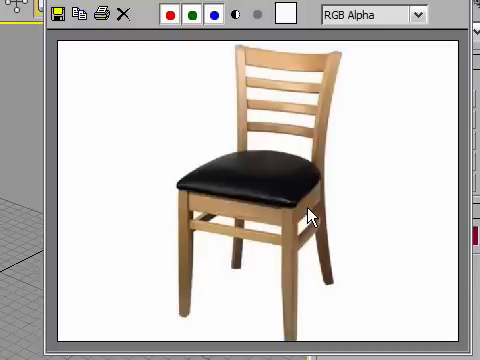
pyautogui.moveTo(324, 160)
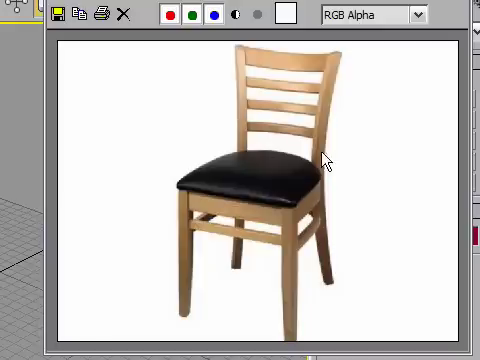
pyautogui.moveTo(252, 152)
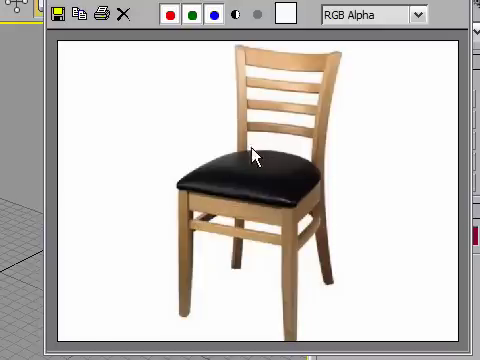
pyautogui.moveTo(210, 212)
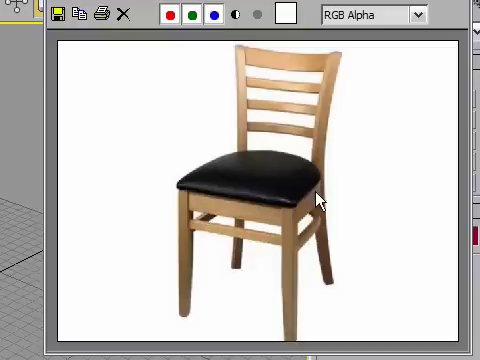
pyautogui.moveTo(324, 204)
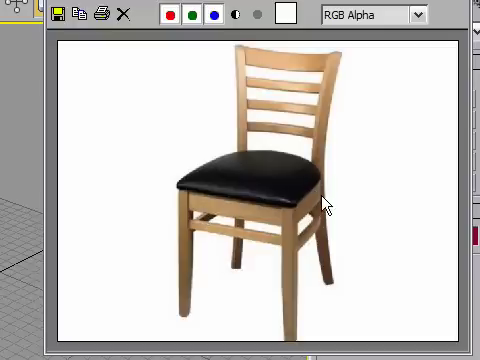
pyautogui.moveTo(332, 76)
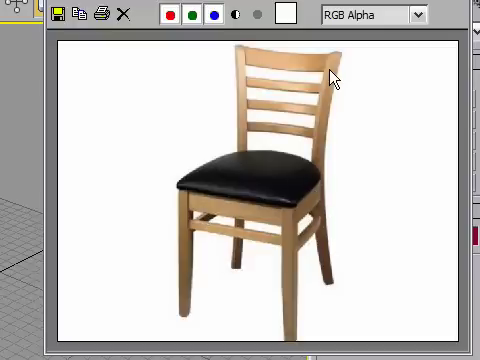
pyautogui.moveTo(320, 198)
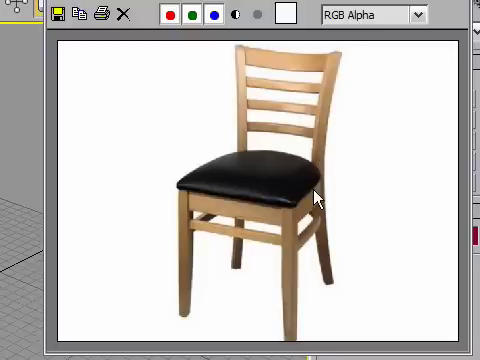
pyautogui.moveTo(322, 202)
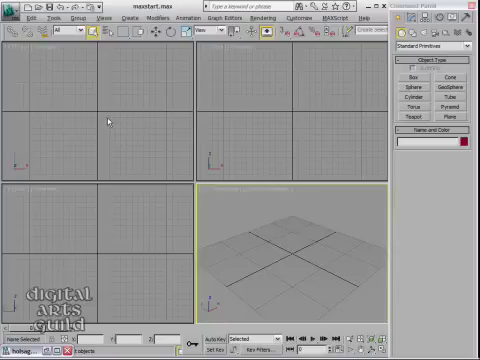
# - Maximize the Top viewport with Alt+W to fill the workspace
pyautogui.click(100, 120)
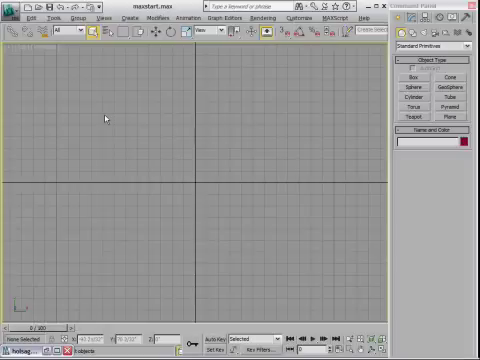
pyautogui.moveTo(142, 116)
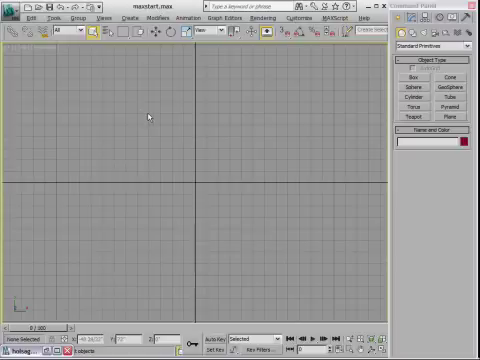
pyautogui.moveTo(116, 276)
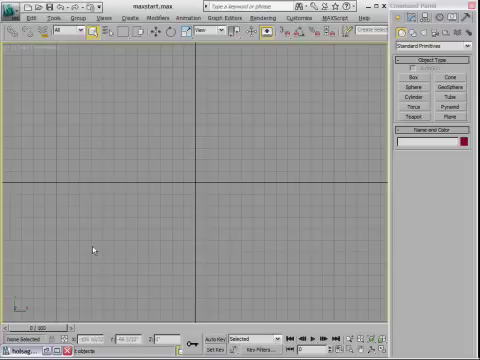
pyautogui.moveTo(232, 296)
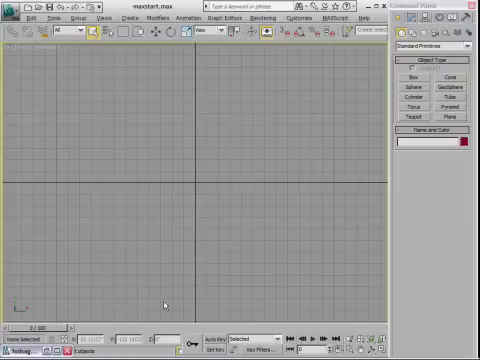
pyautogui.moveTo(168, 66)
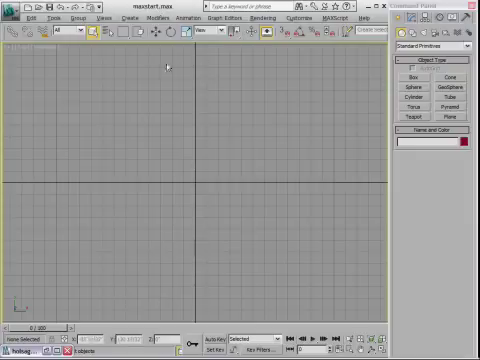
pyautogui.moveTo(196, 186)
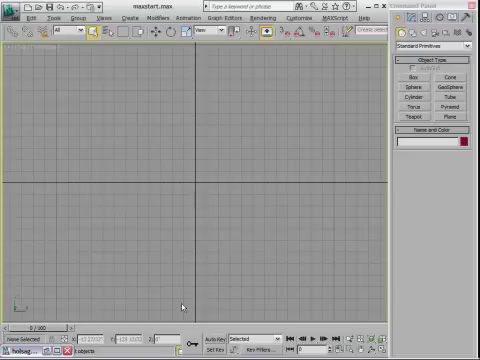
pyautogui.moveTo(330, 138)
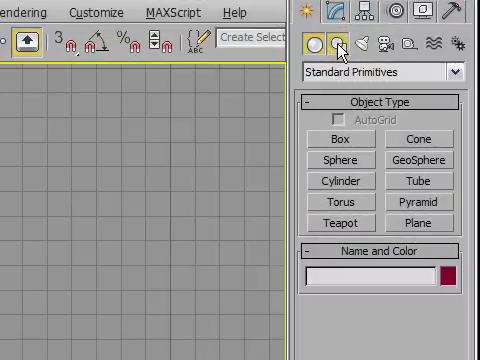
# - Switch the Create panel to the Shapes category showing spline tools
pyautogui.click(336, 44)
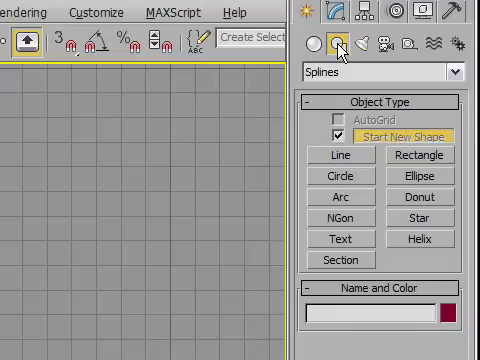
pyautogui.moveTo(110, 228)
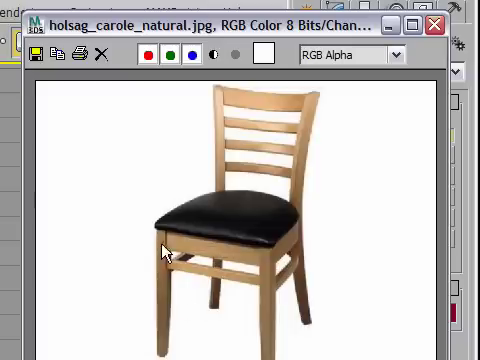
pyautogui.moveTo(298, 248)
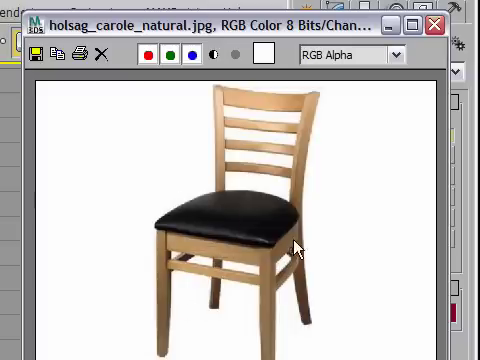
pyautogui.moveTo(186, 236)
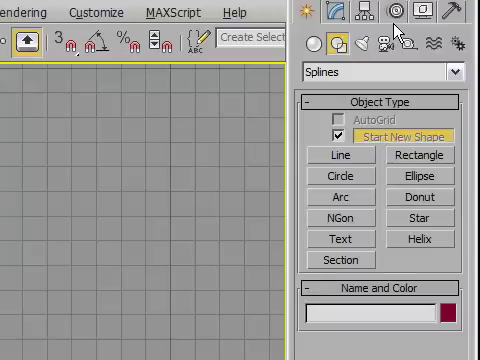
pyautogui.moveTo(184, 144)
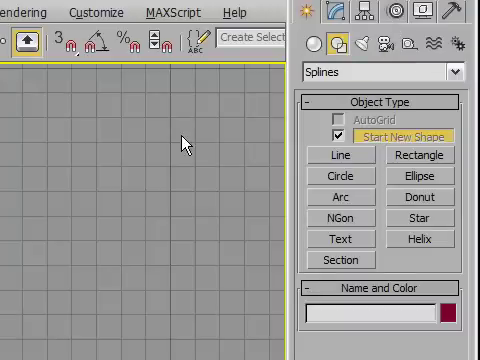
pyautogui.moveTo(68, 48)
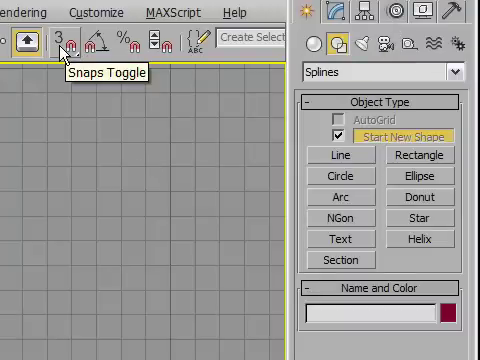
pyautogui.moveTo(64, 48)
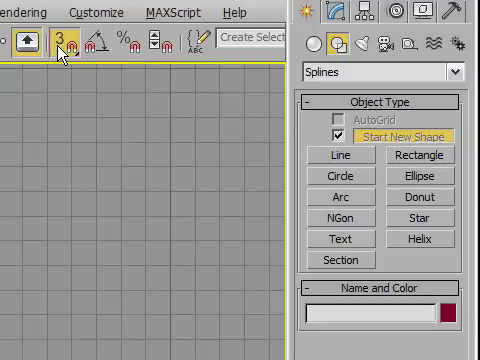
pyautogui.moveTo(62, 52)
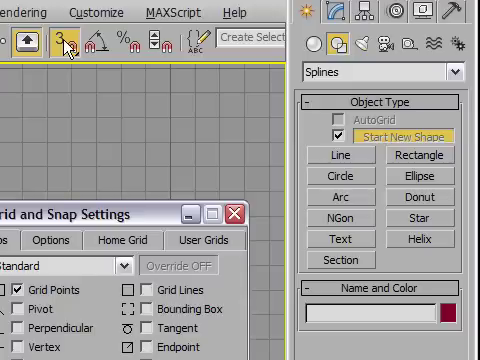
pyautogui.moveTo(40, 288)
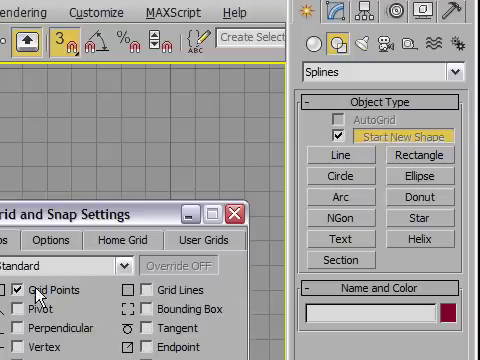